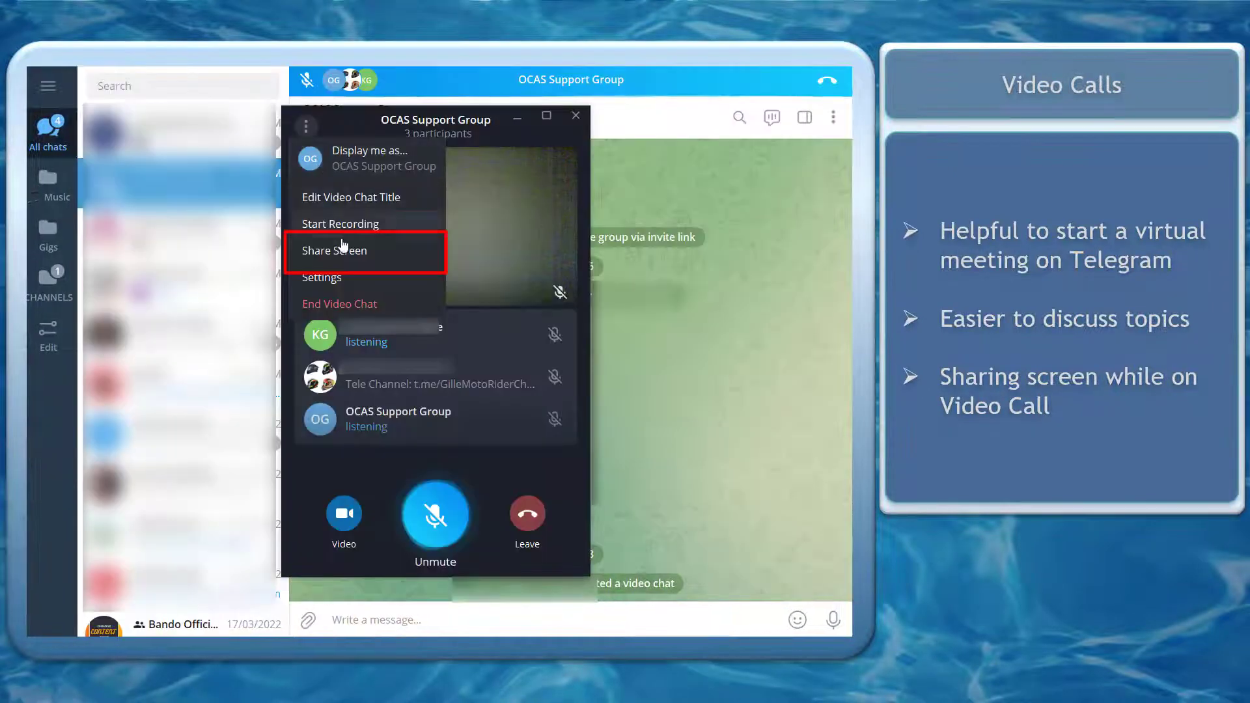
Share the VLC video window into the OCAS Support Group video chat
click(334, 250)
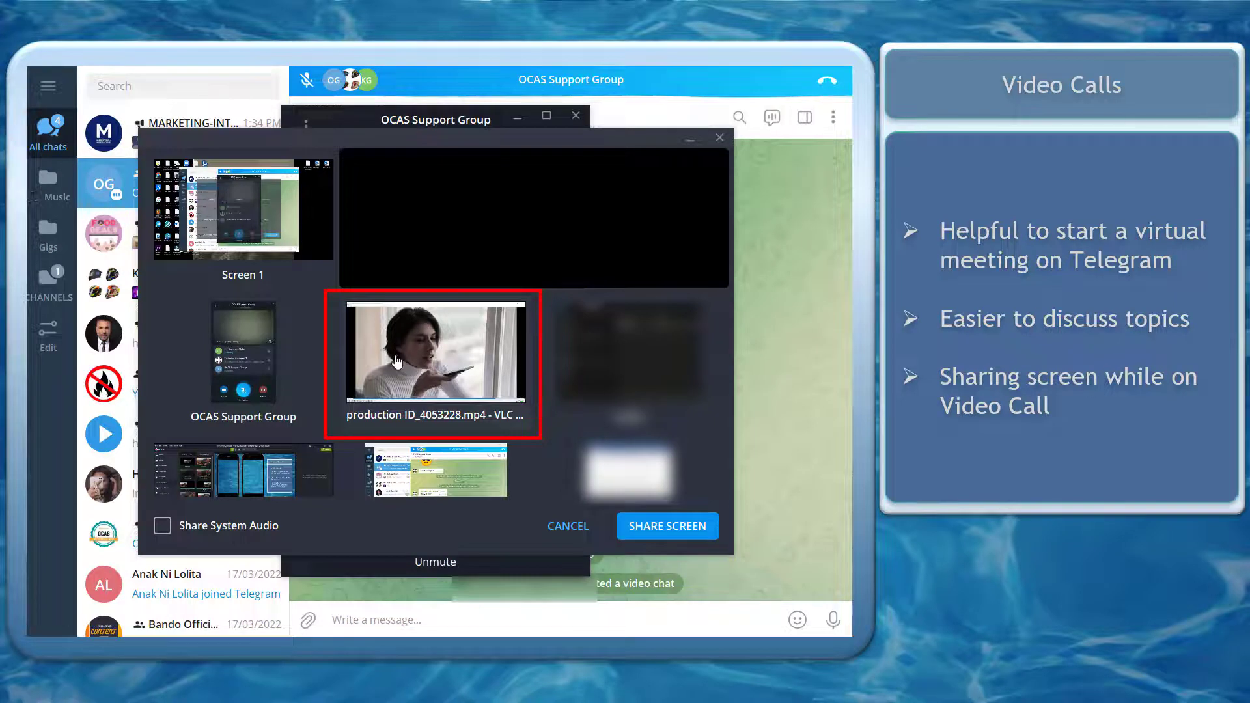
click(666, 526)
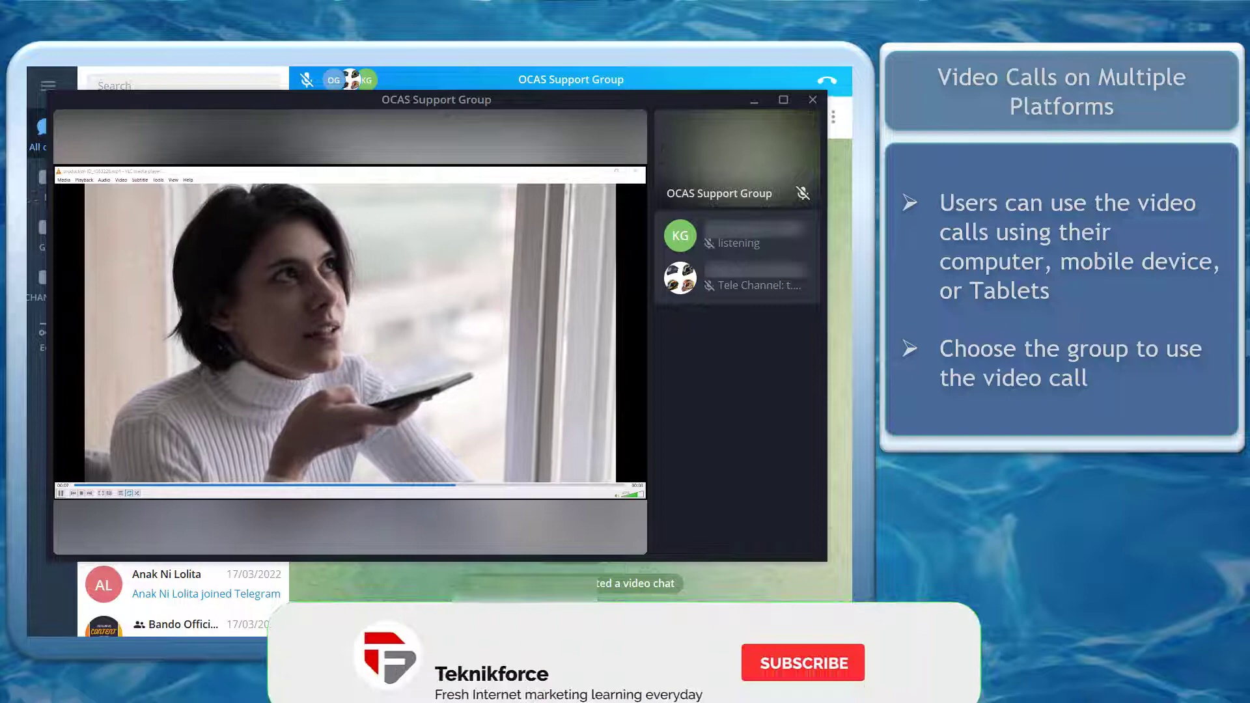
Create the group 'Video Call Meeting' with the selected contacts as members
click(802, 663)
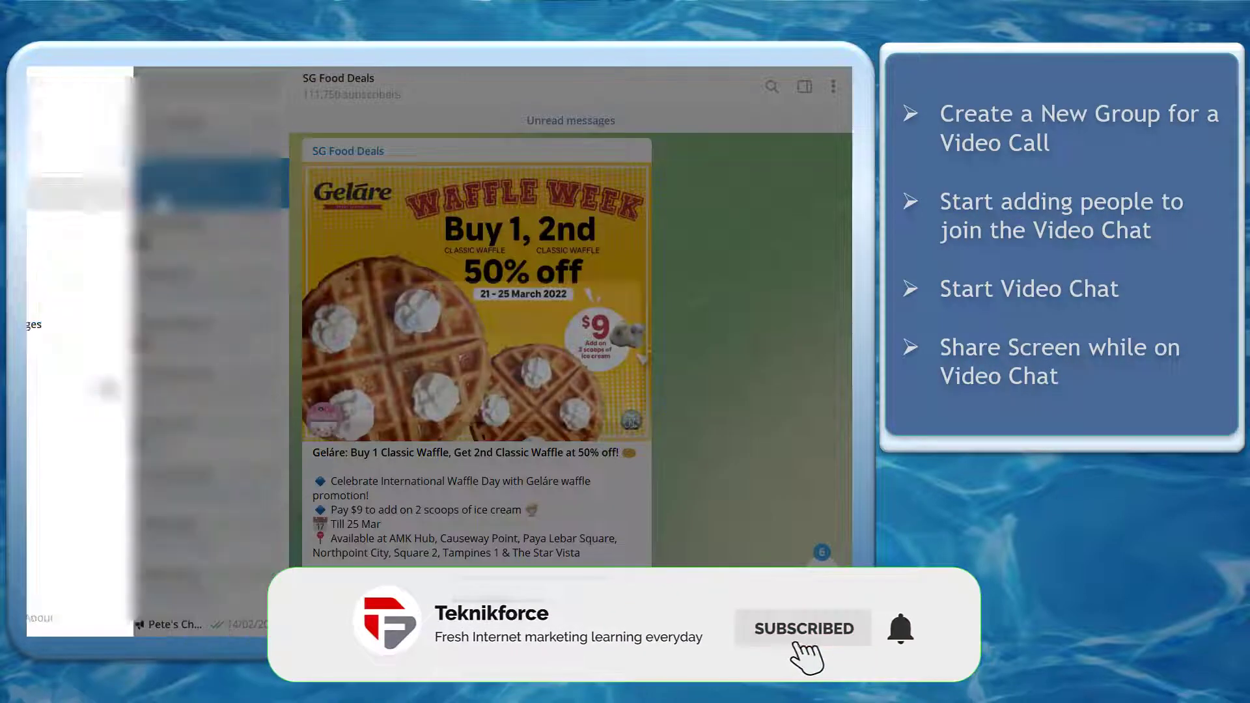
text(Video Call Meeting)
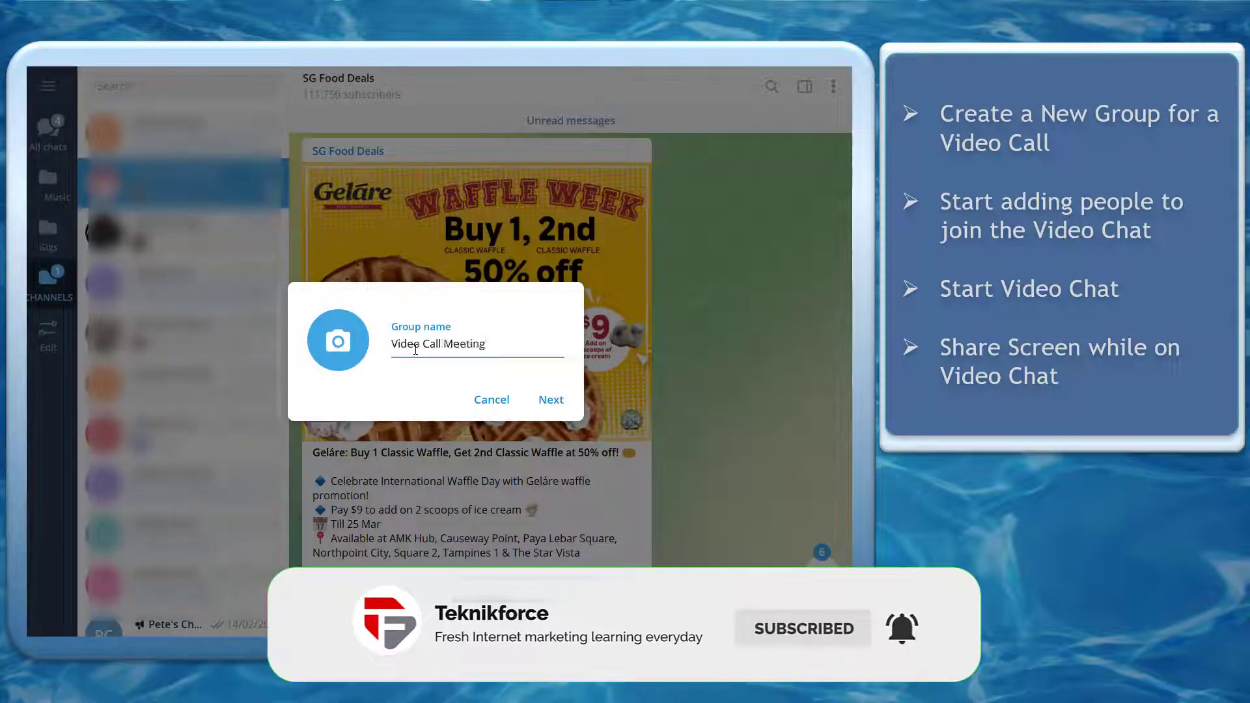
click(550, 399)
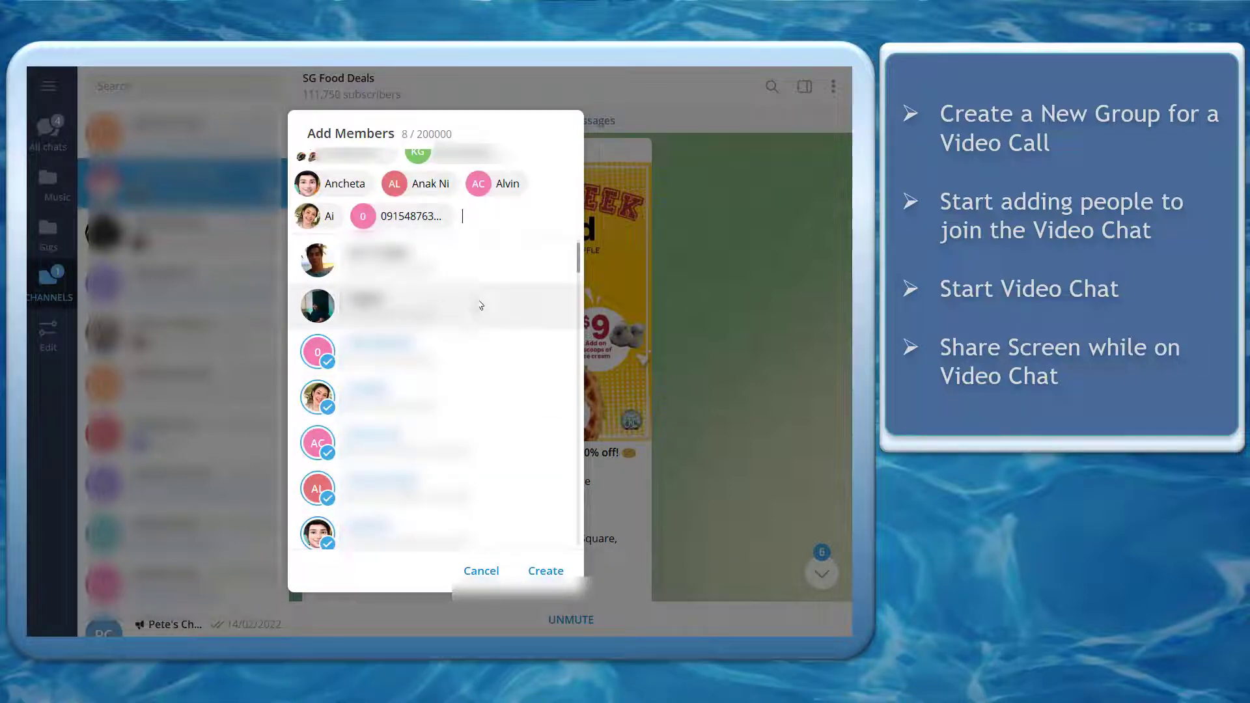
click(545, 571)
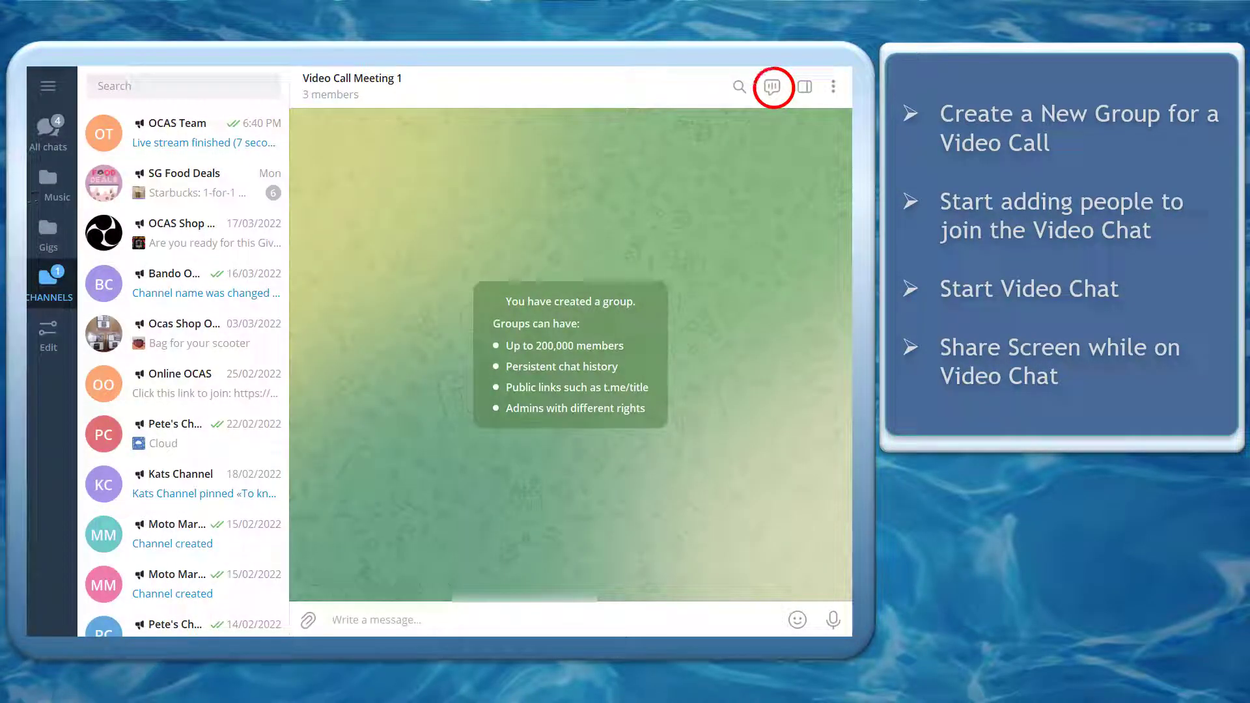
Start the group video chat appearing as Video Call Meeting 1
click(770, 86)
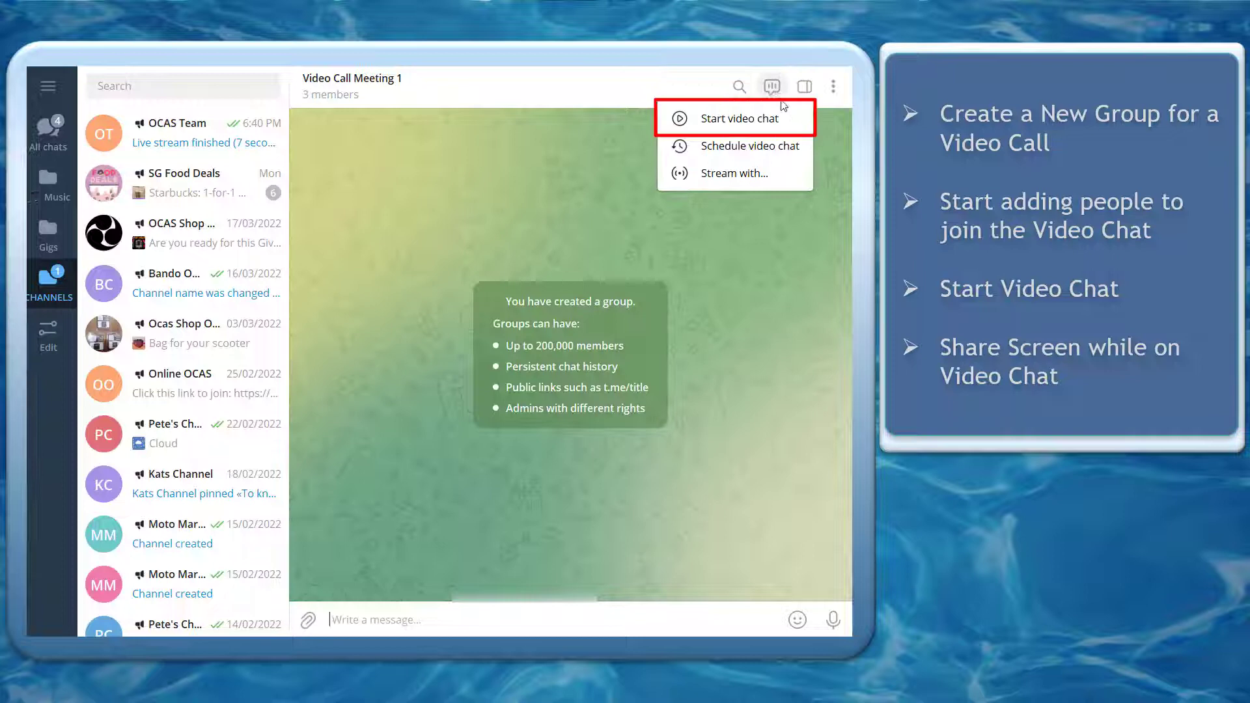
click(736, 118)
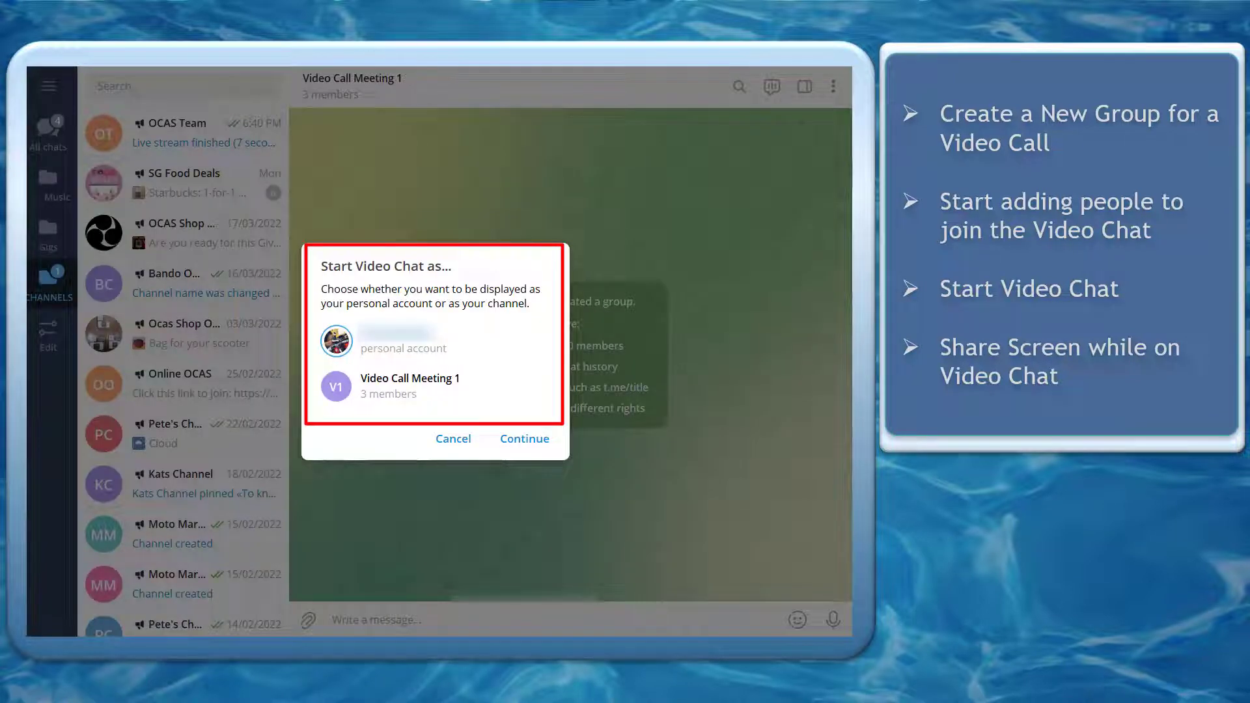
click(402, 341)
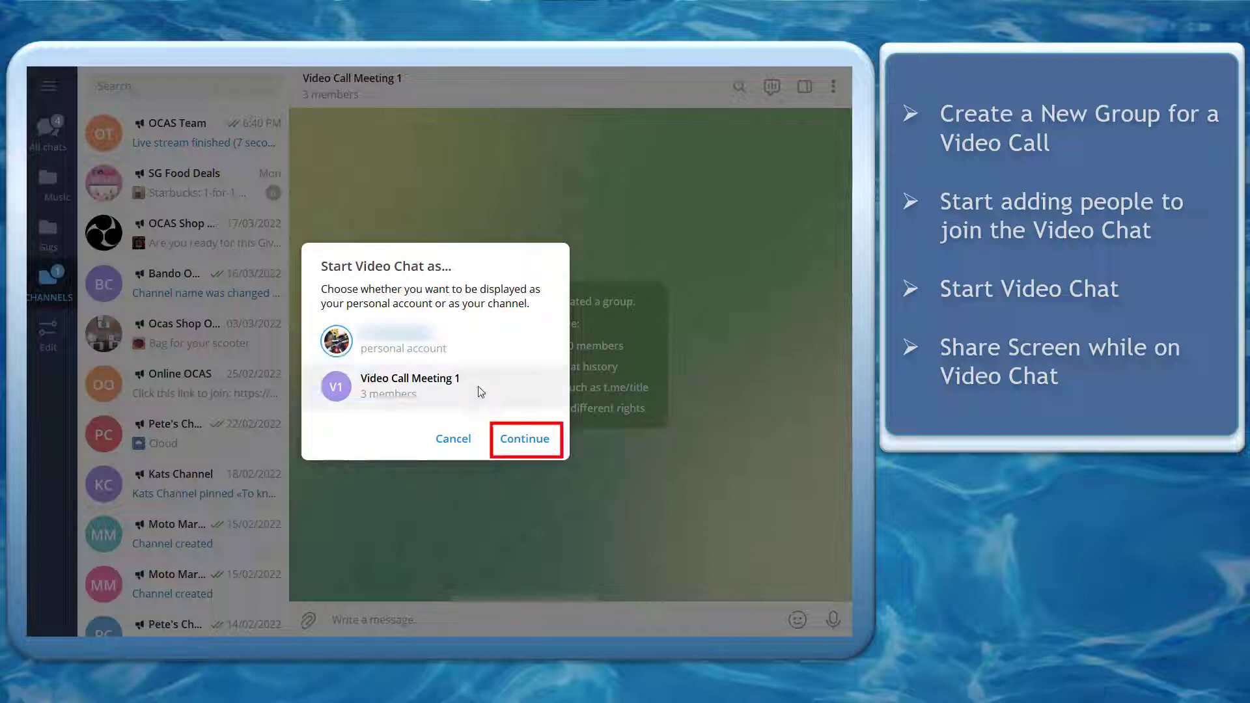
click(525, 438)
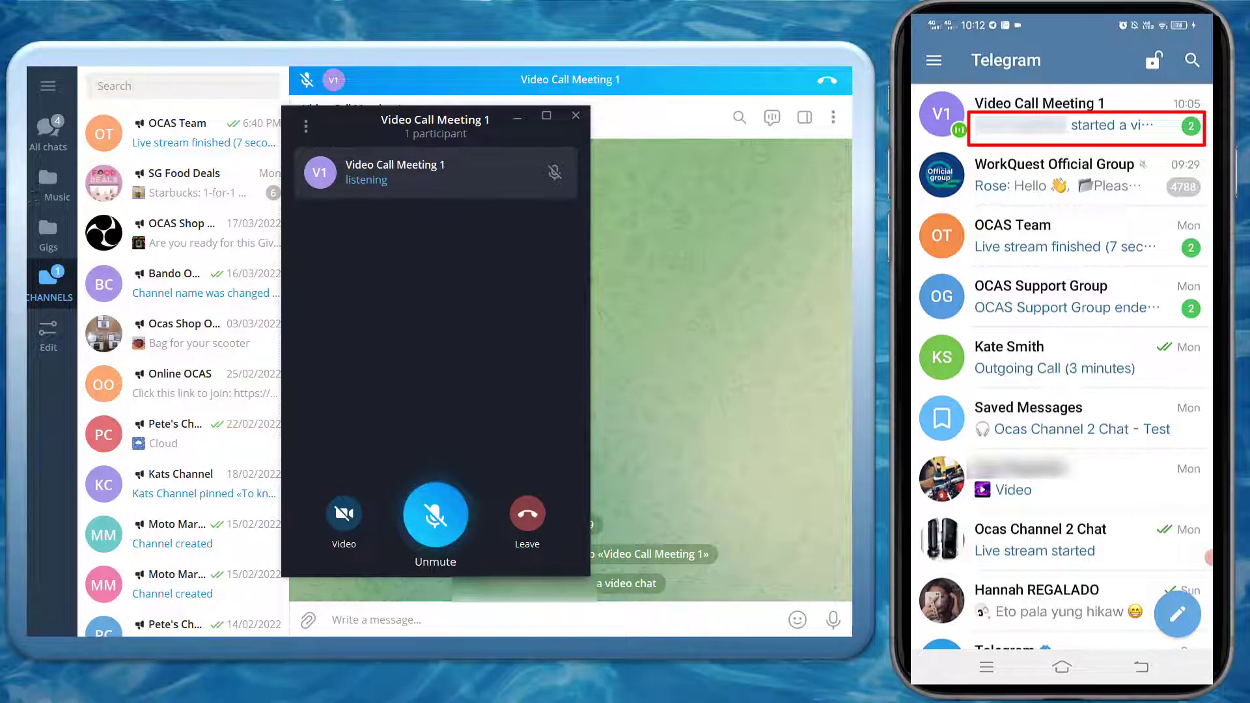
On the phone, join the Video Call Meeting 1 video chat with camera on
click(1068, 114)
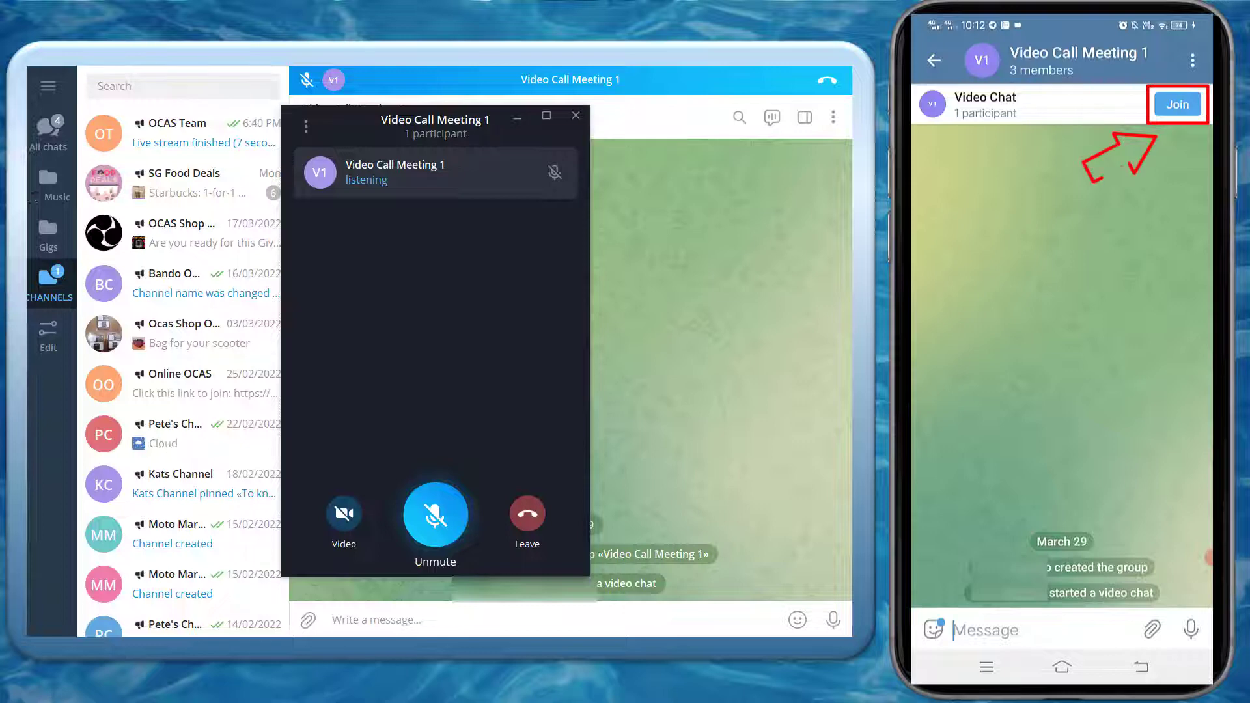
click(1175, 103)
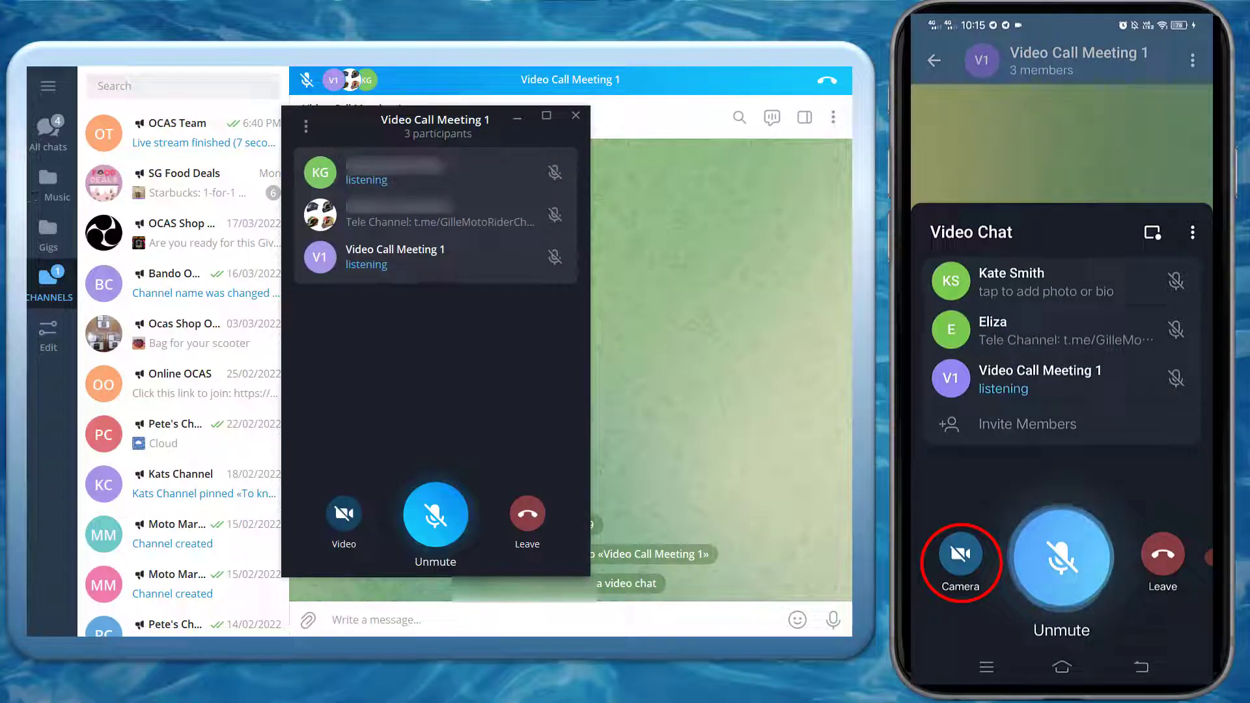
click(960, 554)
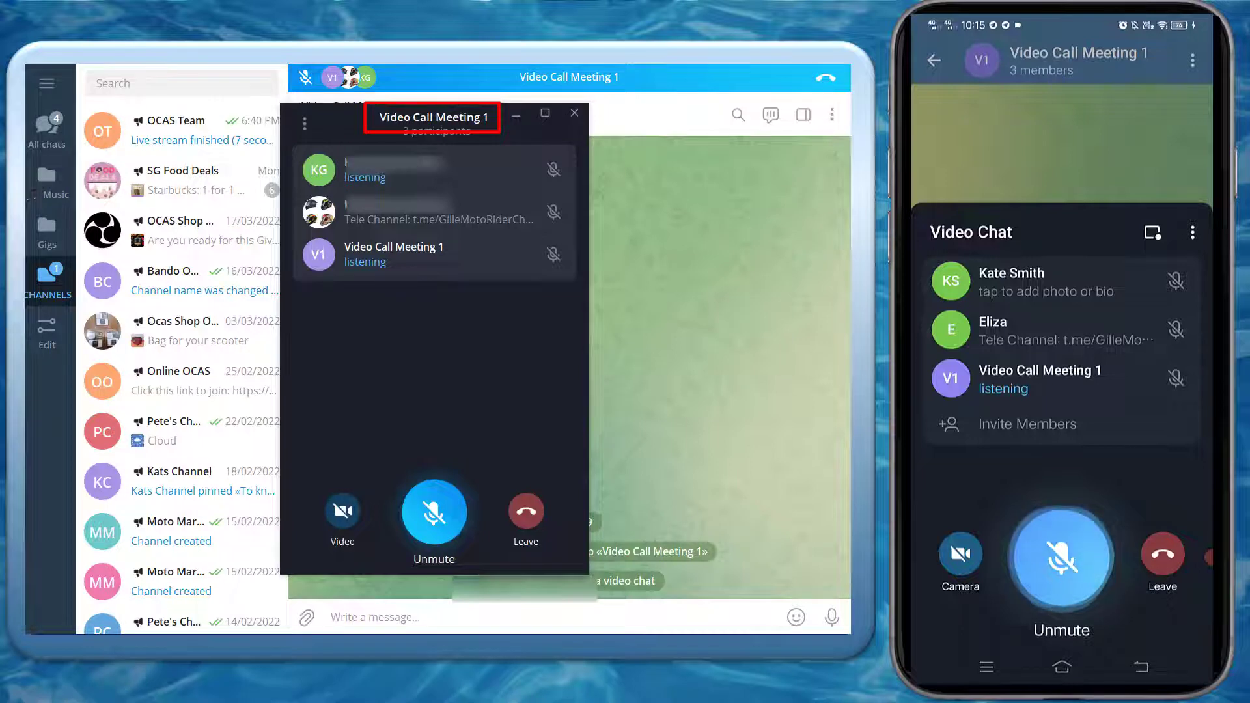
Retitle the video chat 'Voice Chat Meeting' and unmute the group account
click(306, 124)
text(Voice Chat Meeting)
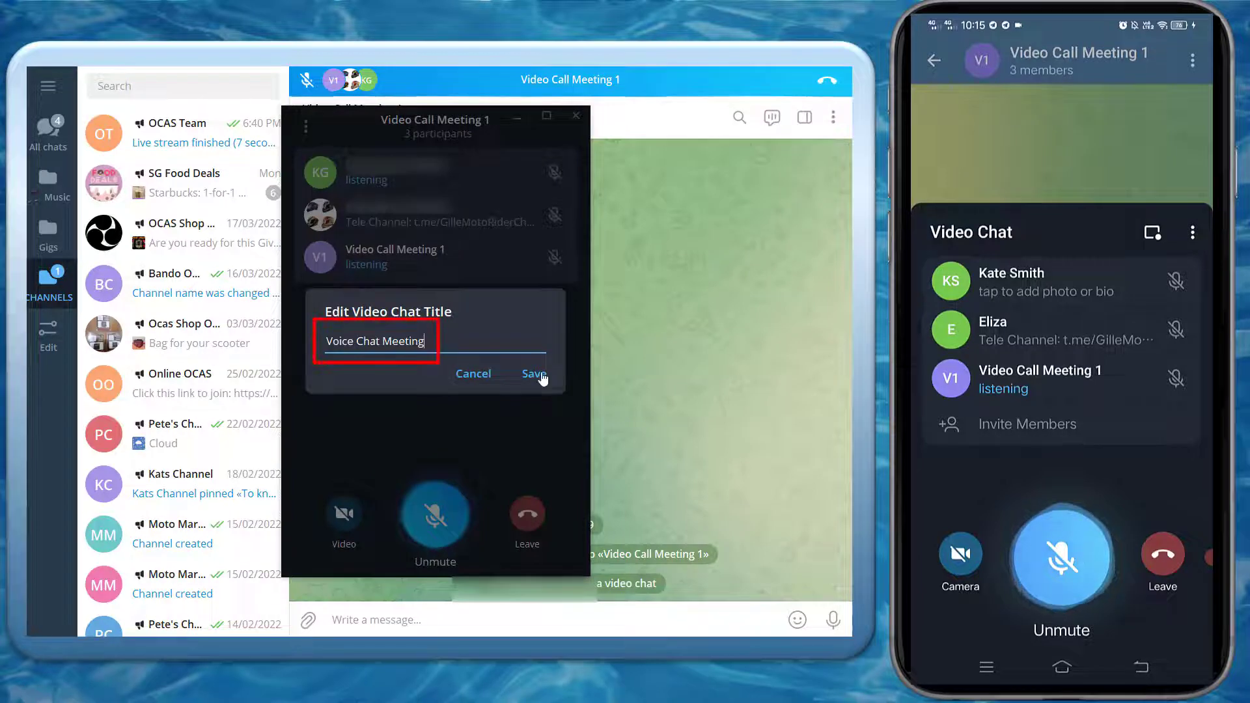
click(534, 374)
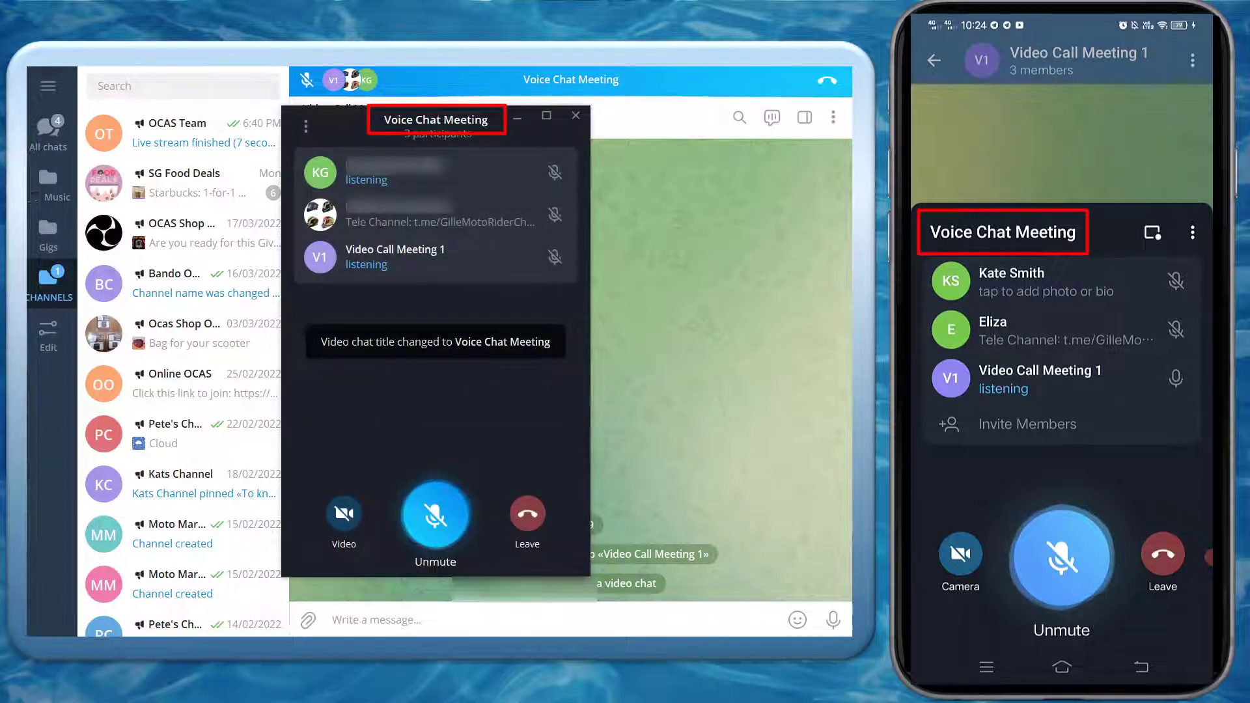
click(434, 512)
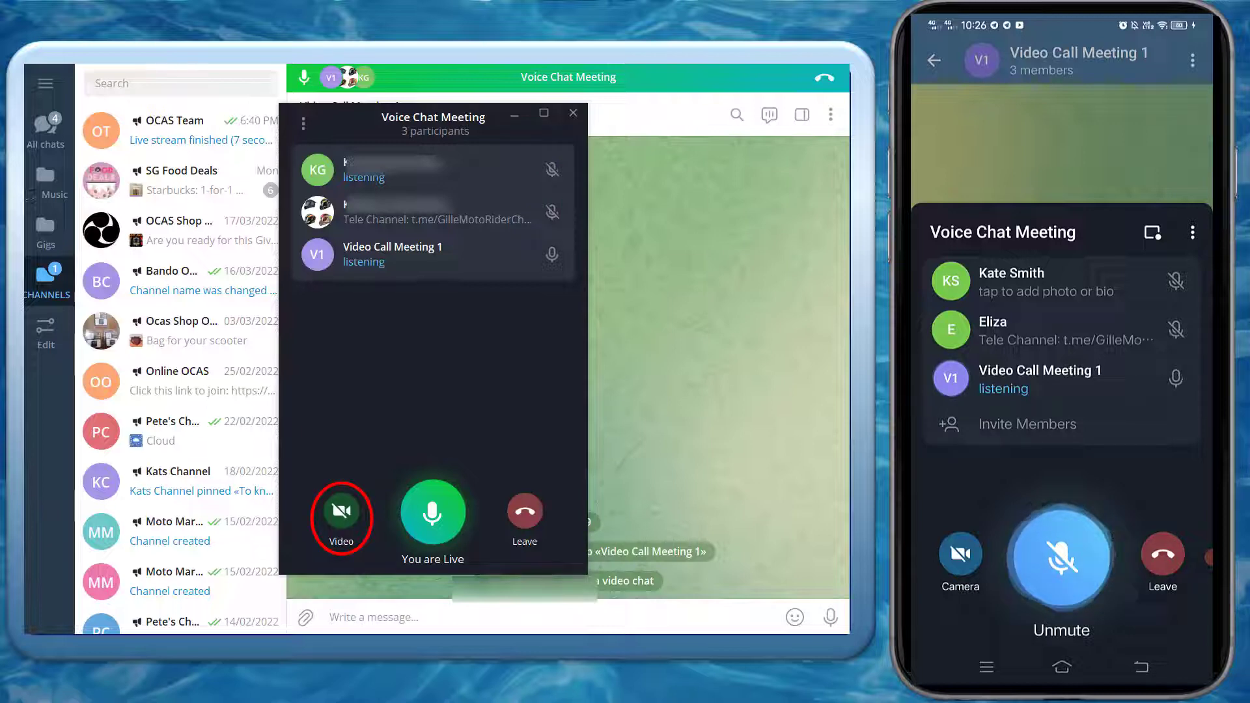
Turn on the desktop camera in the Voice Chat Meeting call
click(341, 512)
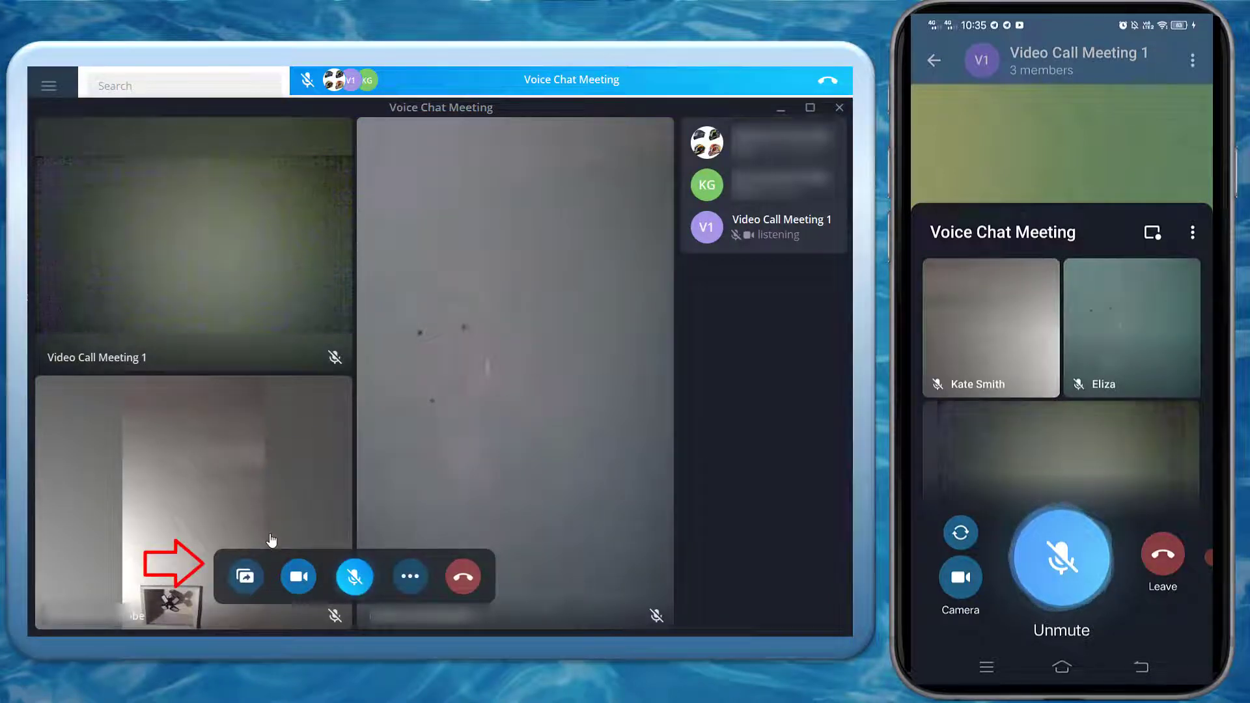
mouse_move(245, 575)
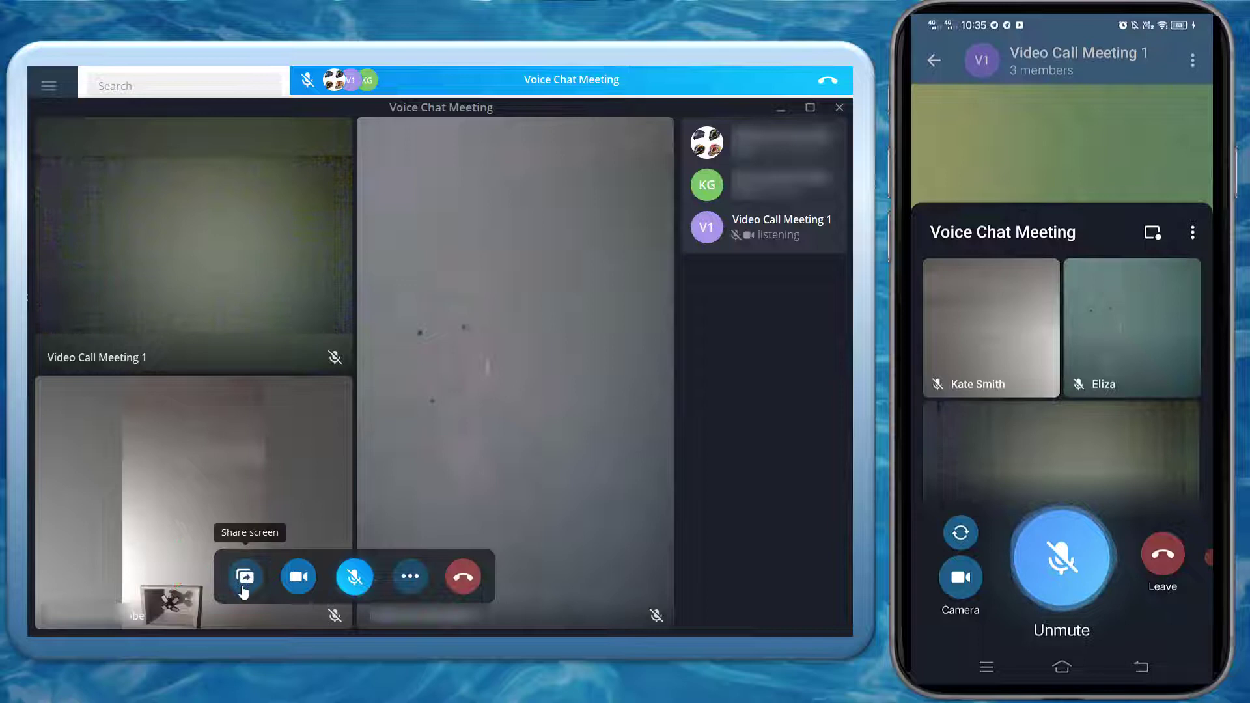
Share the VLC video player window with the Voice Chat Meeting participants
click(245, 576)
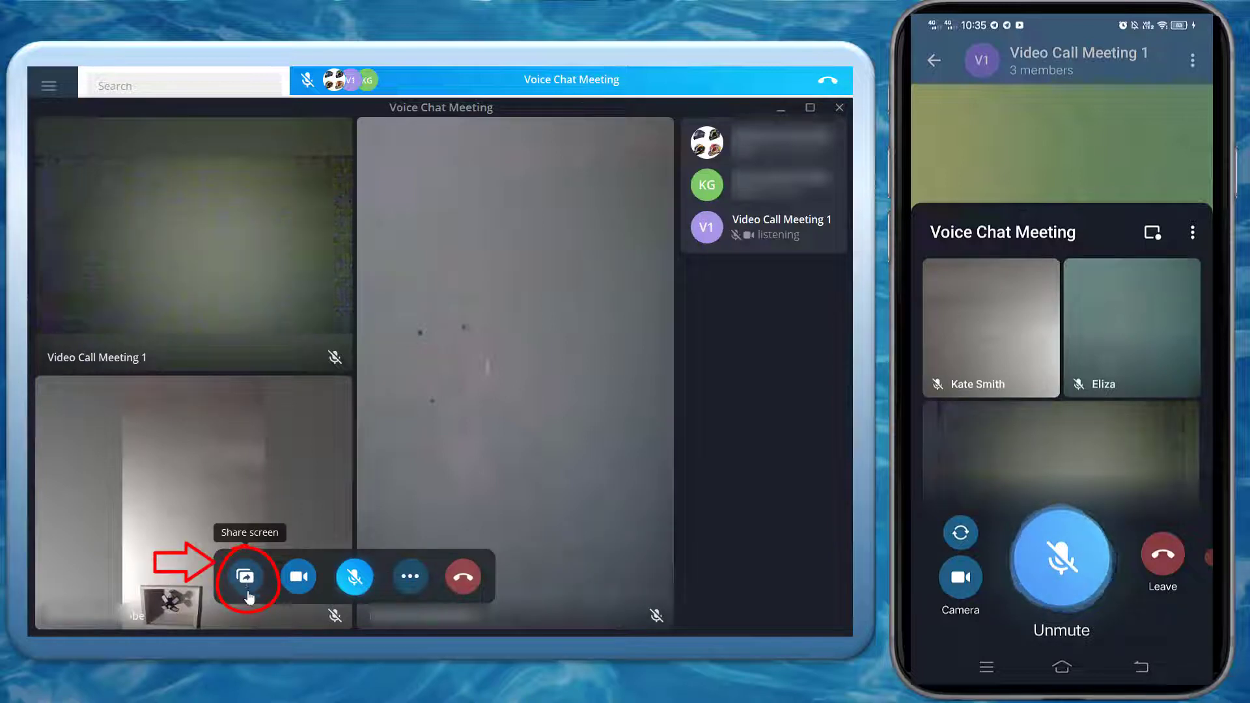
click(246, 576)
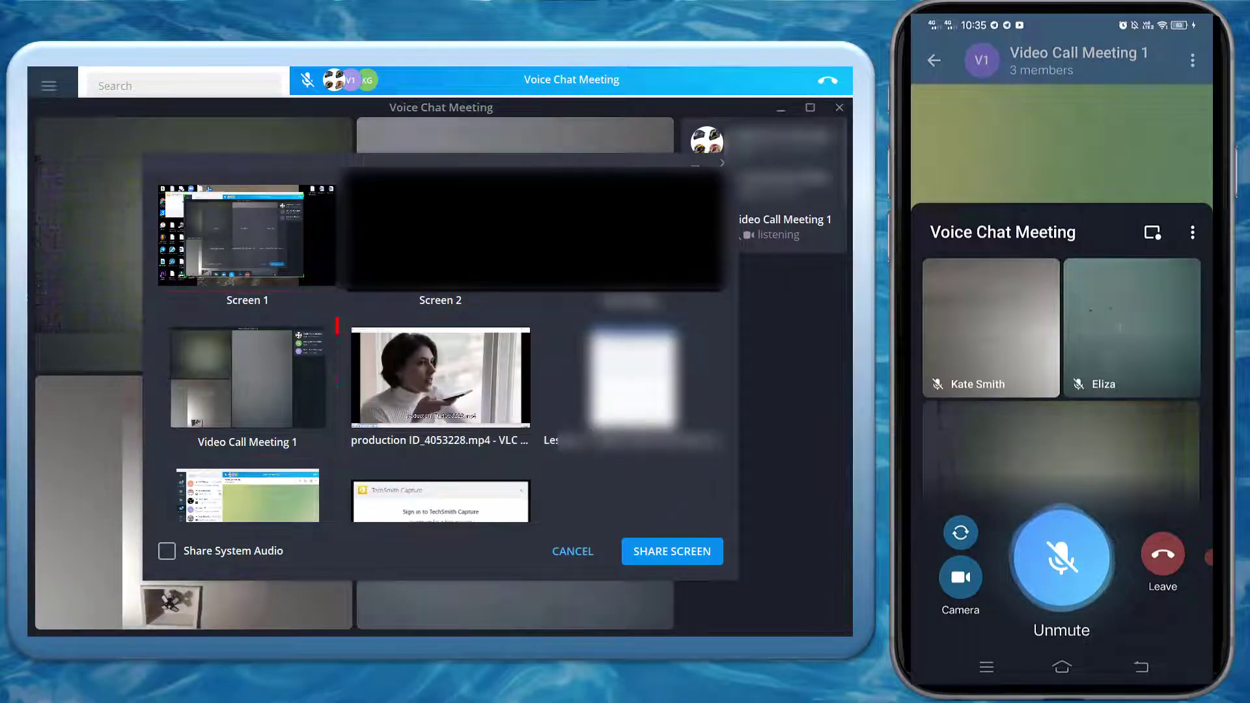
click(440, 377)
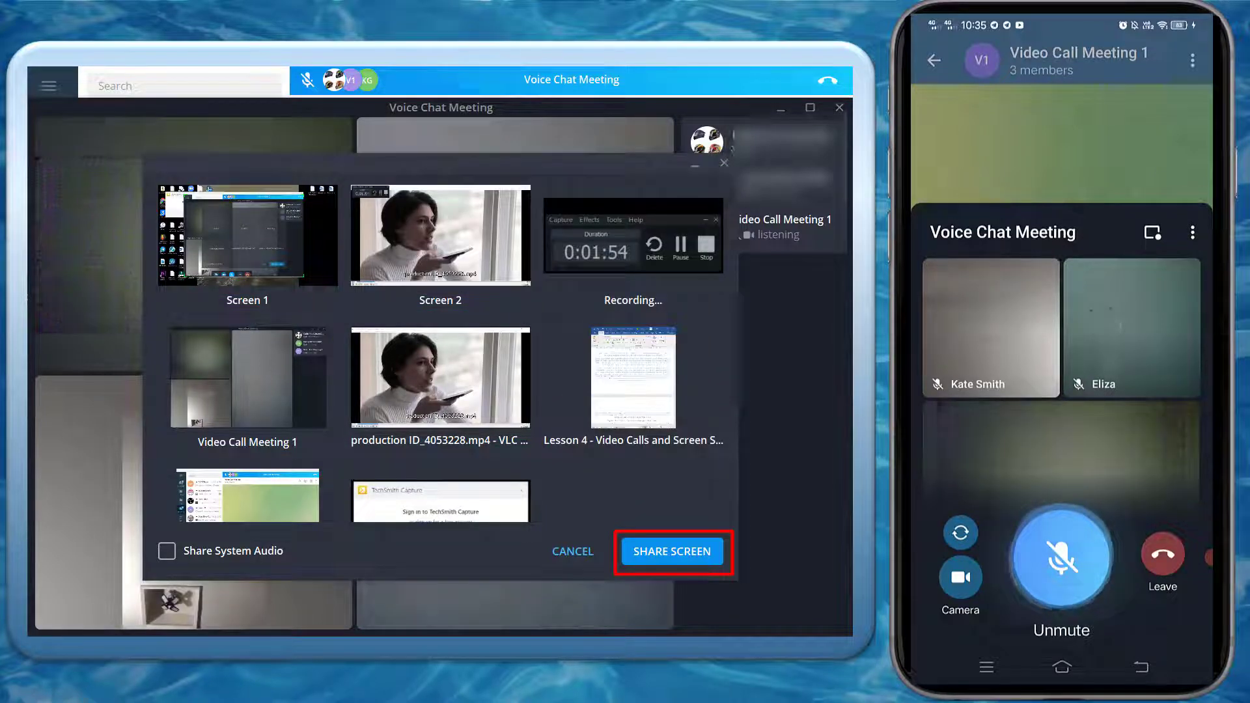
click(671, 550)
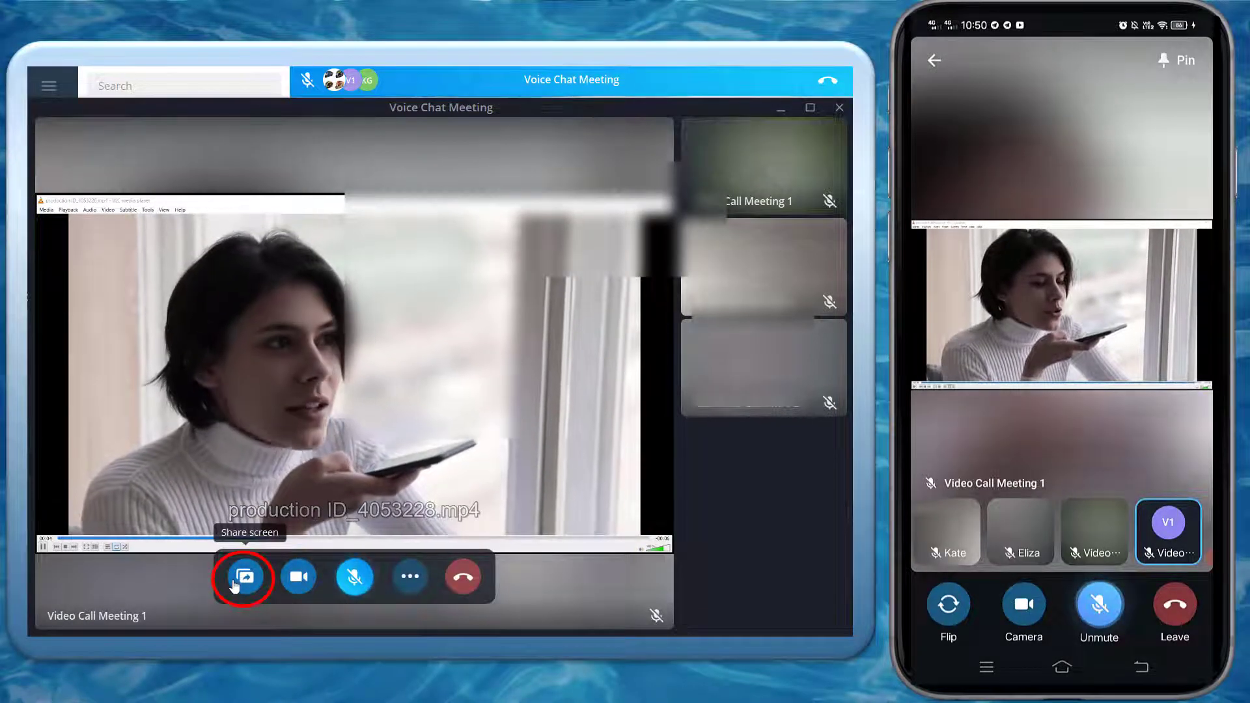
click(242, 576)
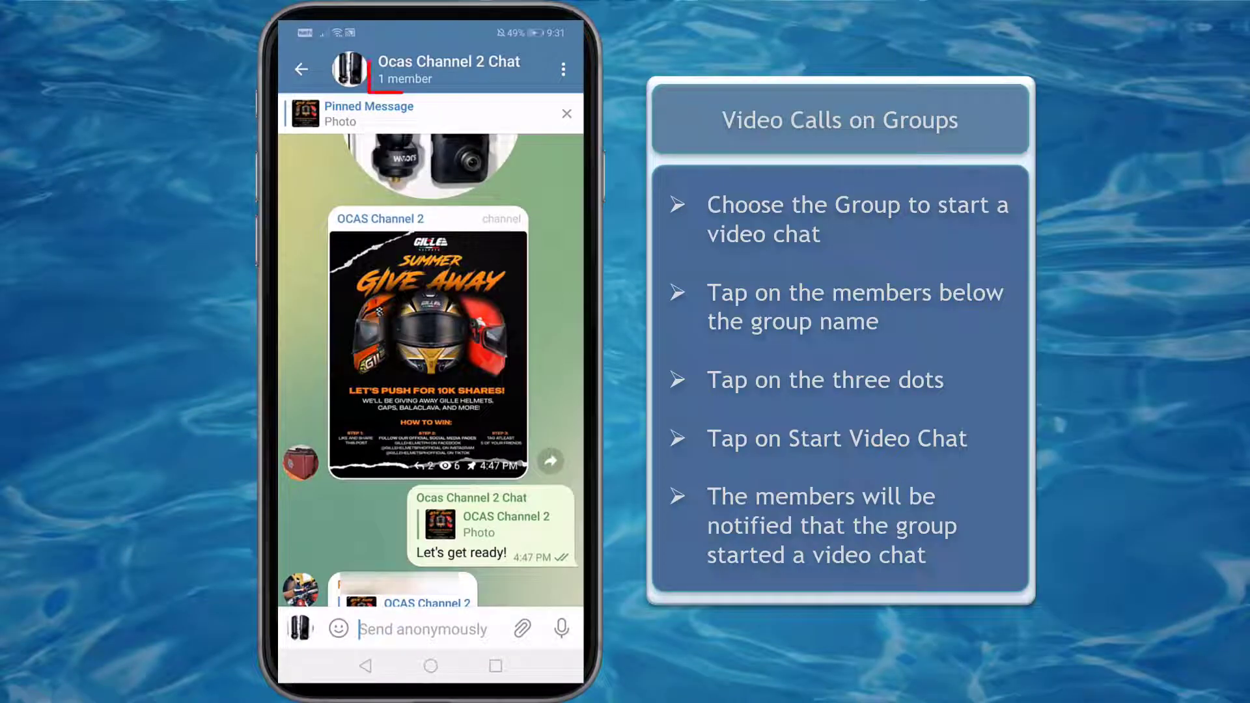
Start a video chat from the Ocas Channel 2 Chat group's info menu
click(404, 78)
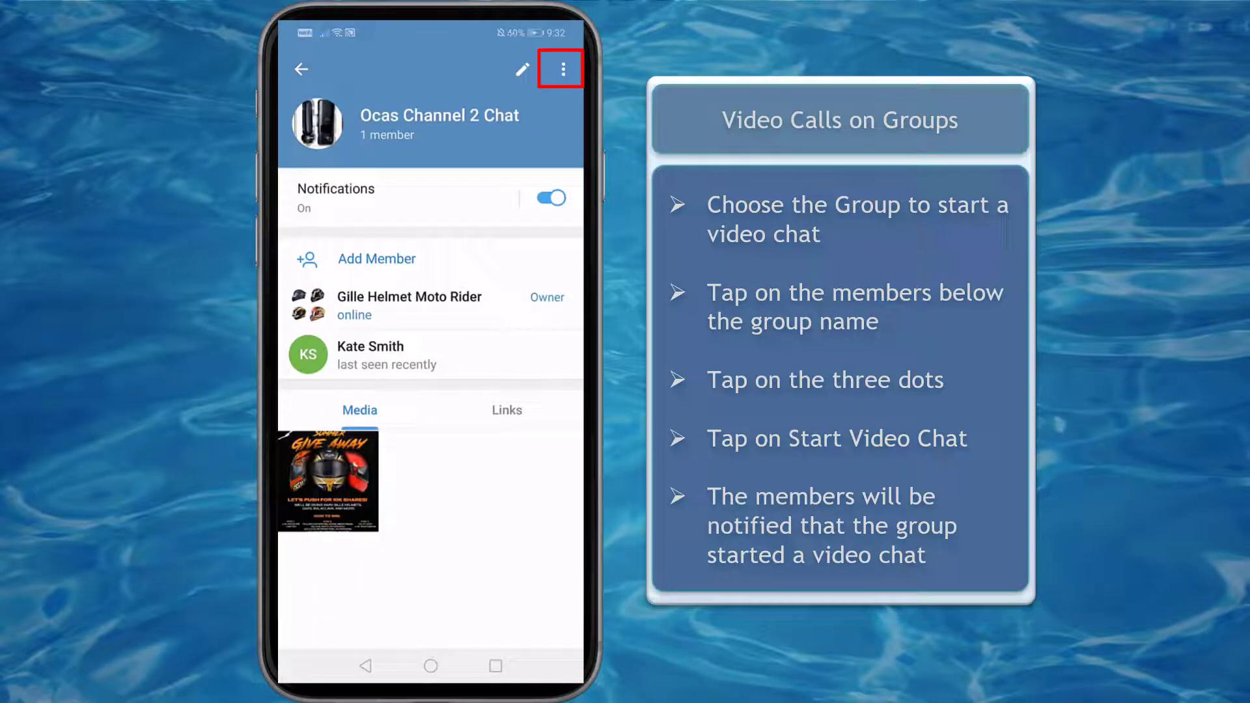
click(560, 69)
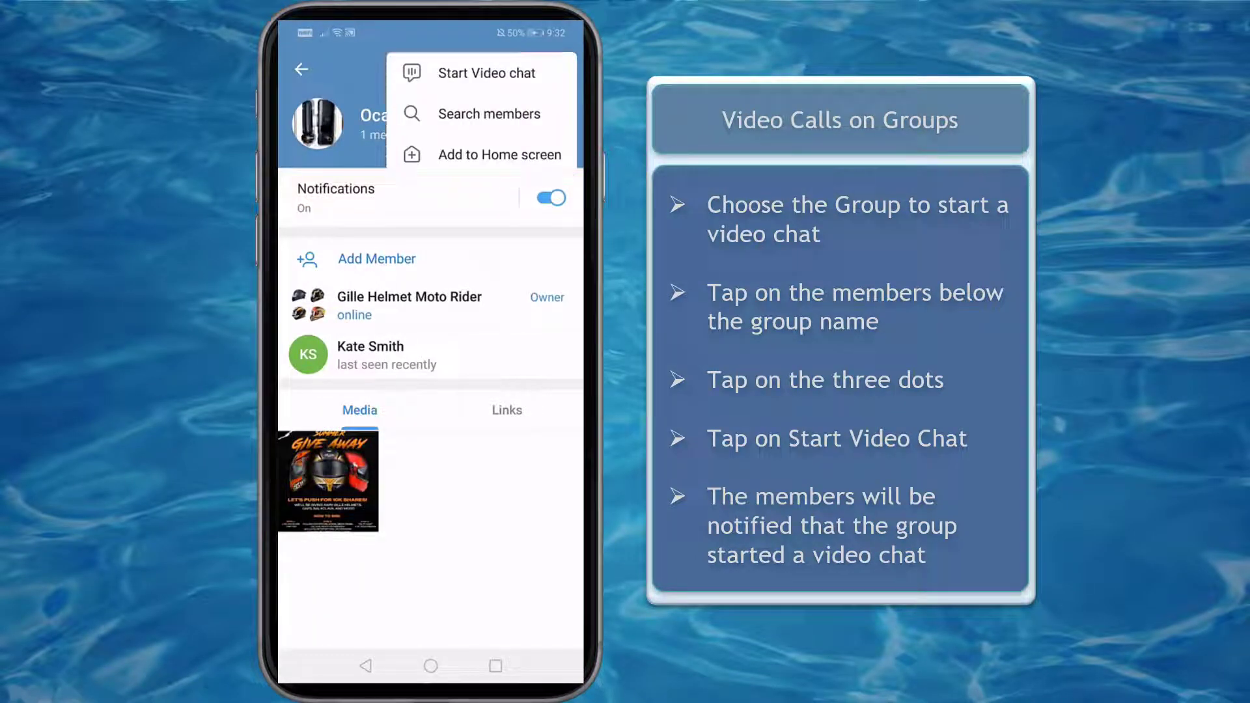
click(489, 72)
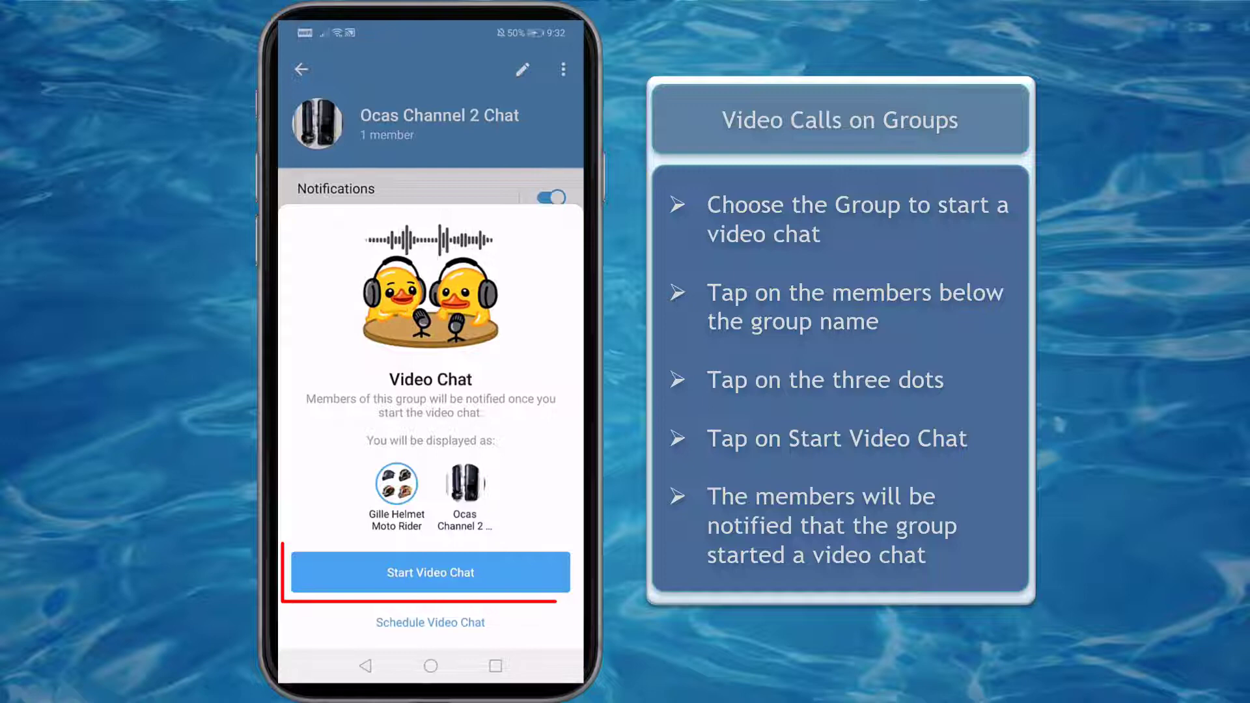
click(430, 572)
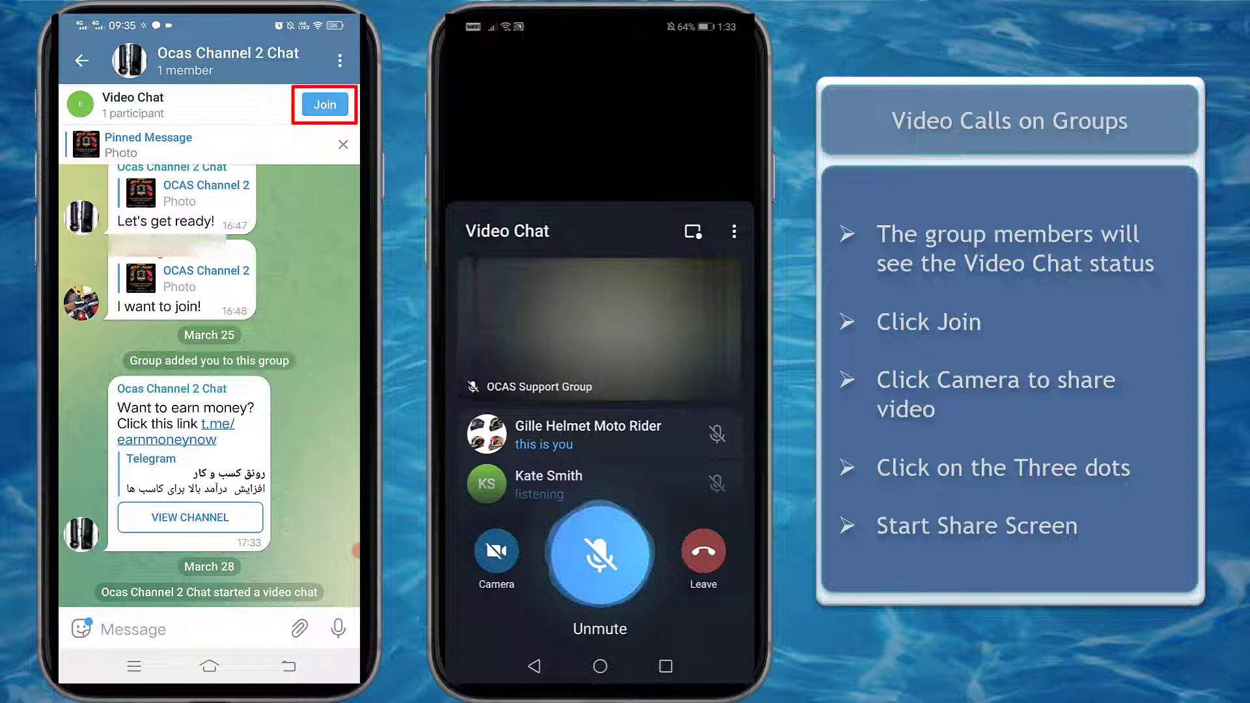
Join the group video chat, unmute, and start sharing the phone's screen
click(323, 104)
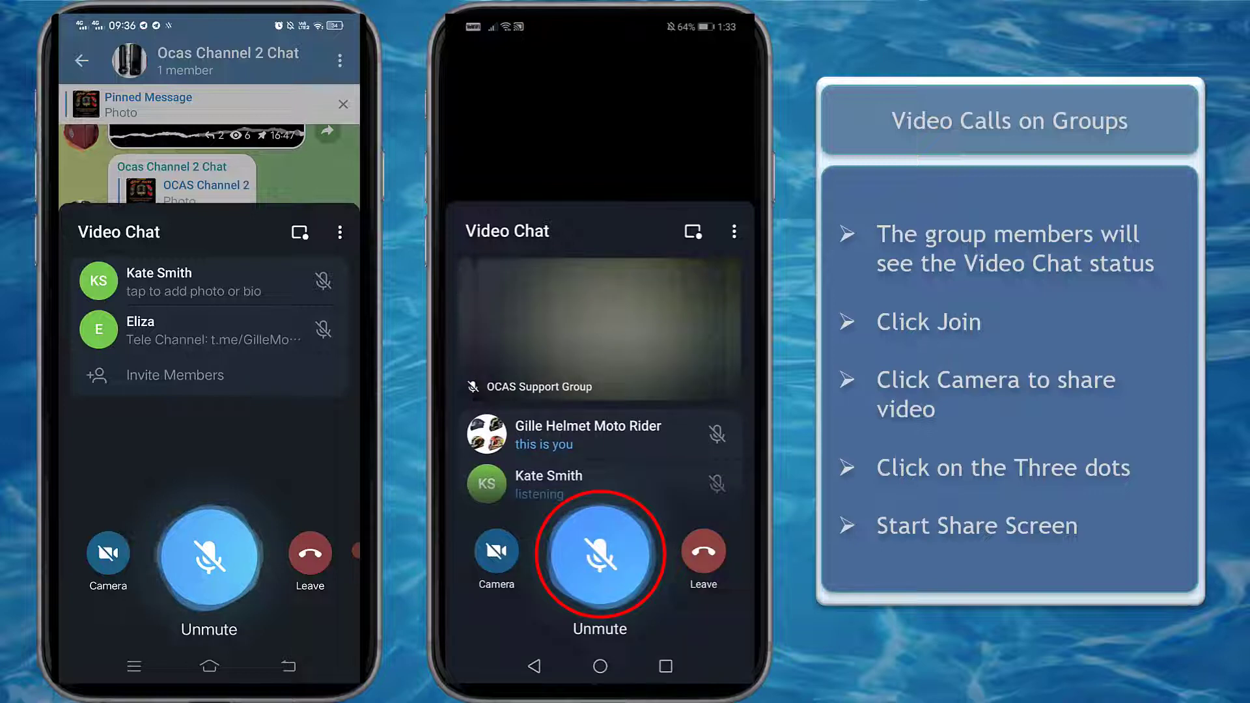
click(599, 553)
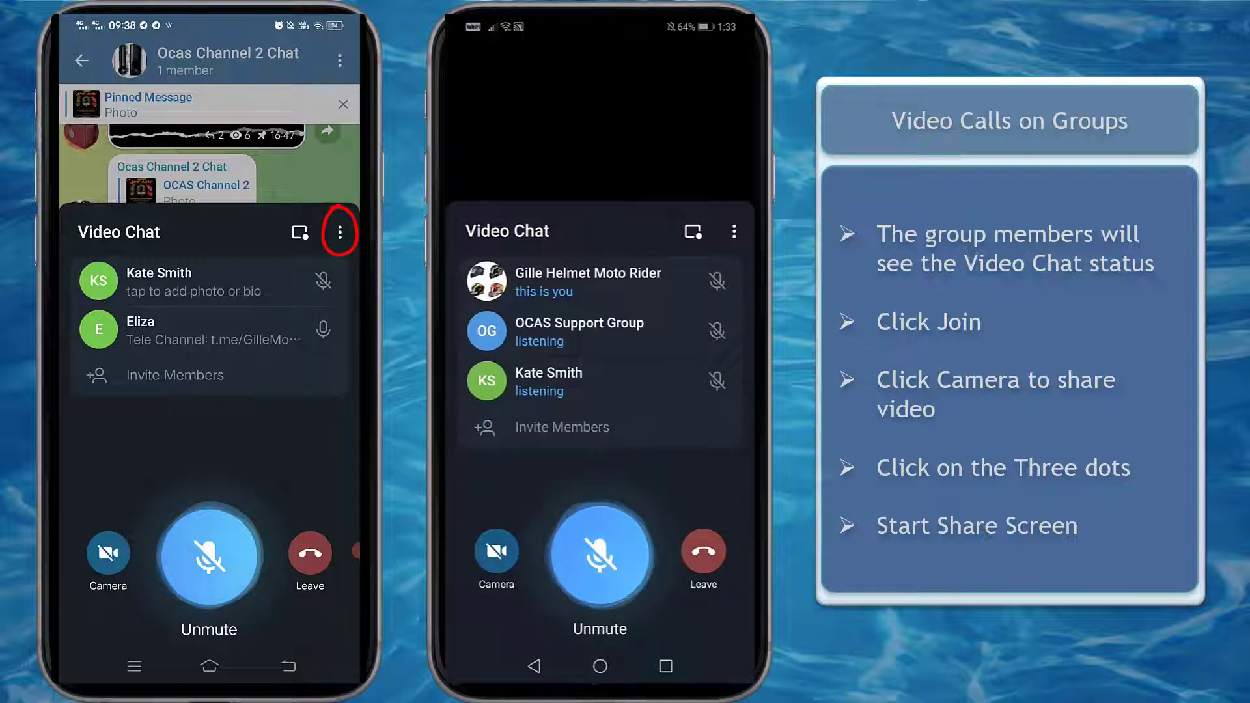
click(340, 232)
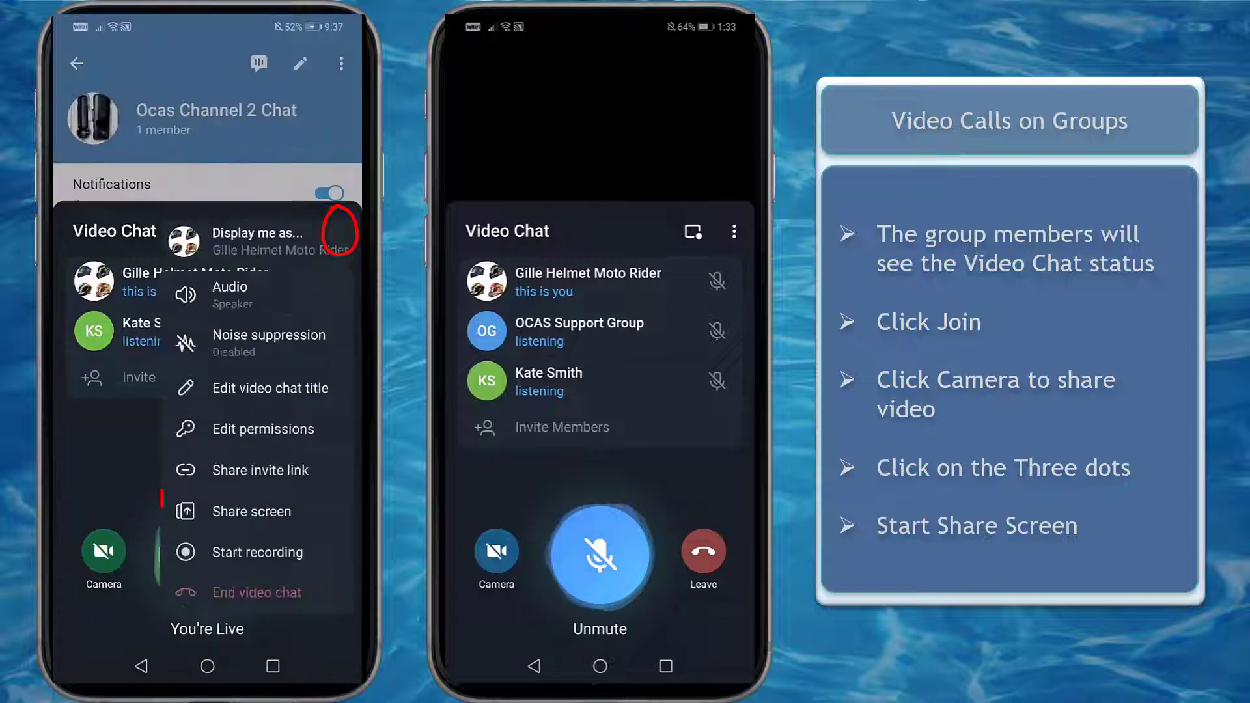
click(254, 511)
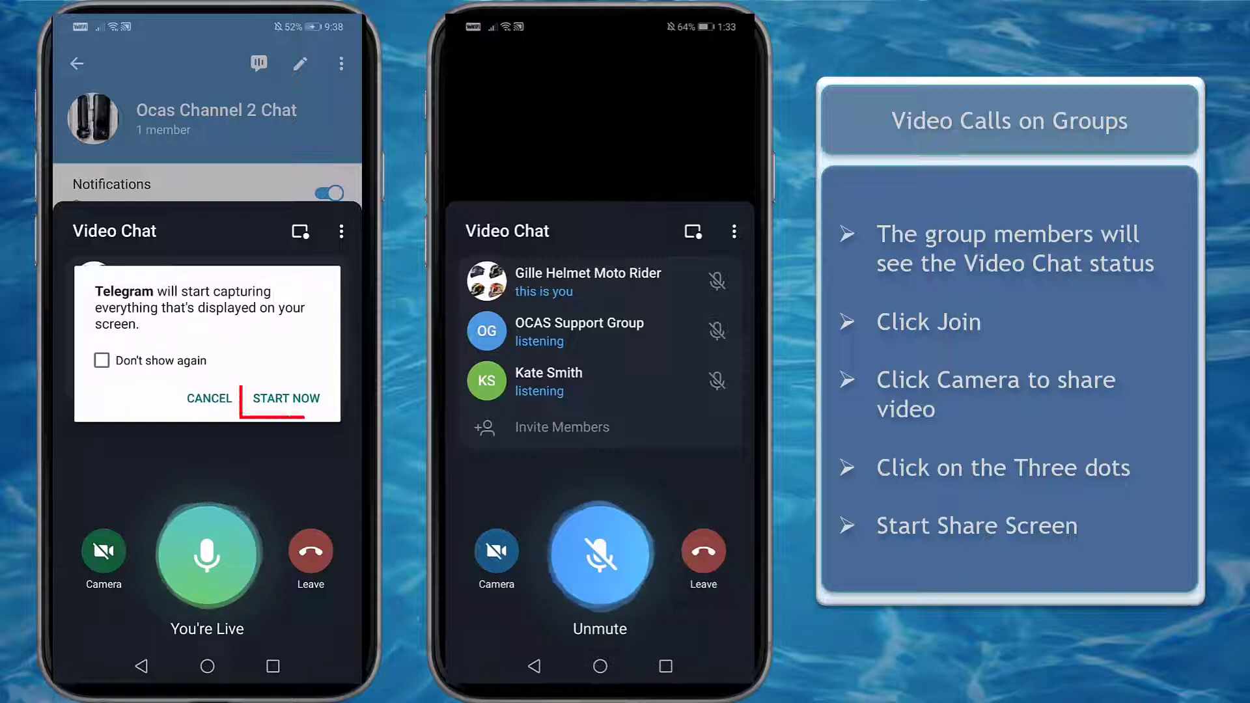
click(284, 397)
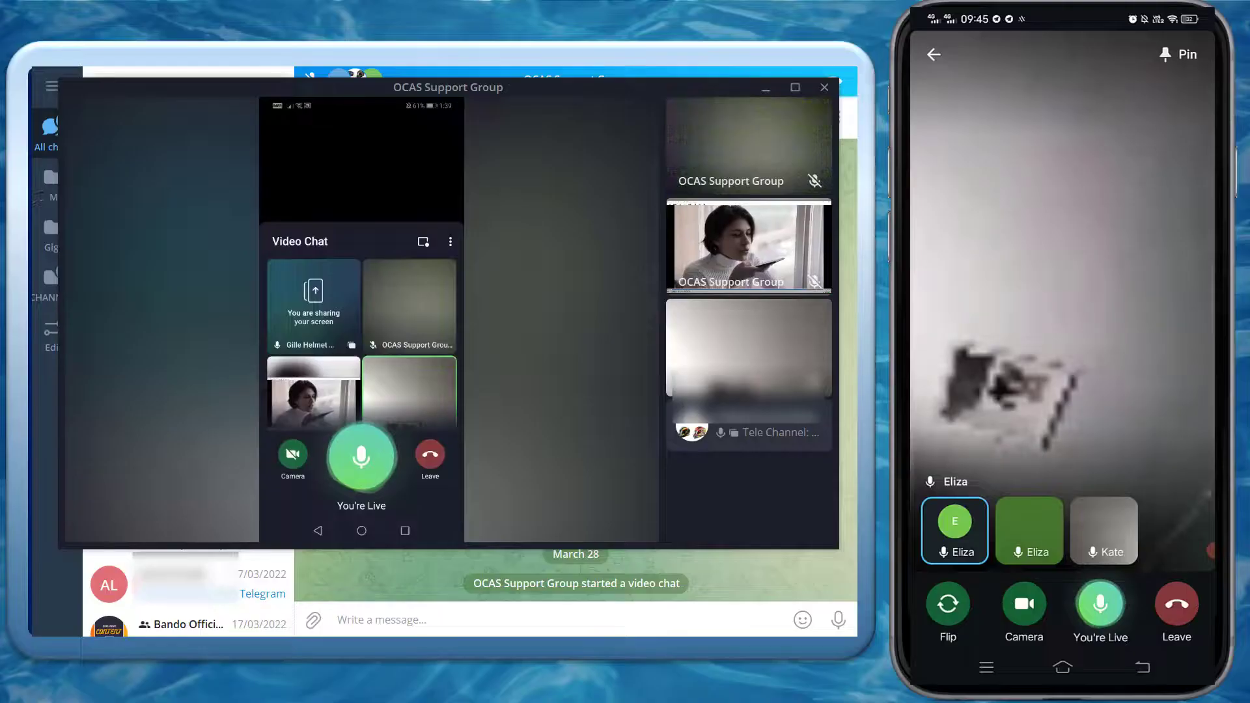
Switch the phone's video source to Phone Screen and reach the capture warning
click(1023, 604)
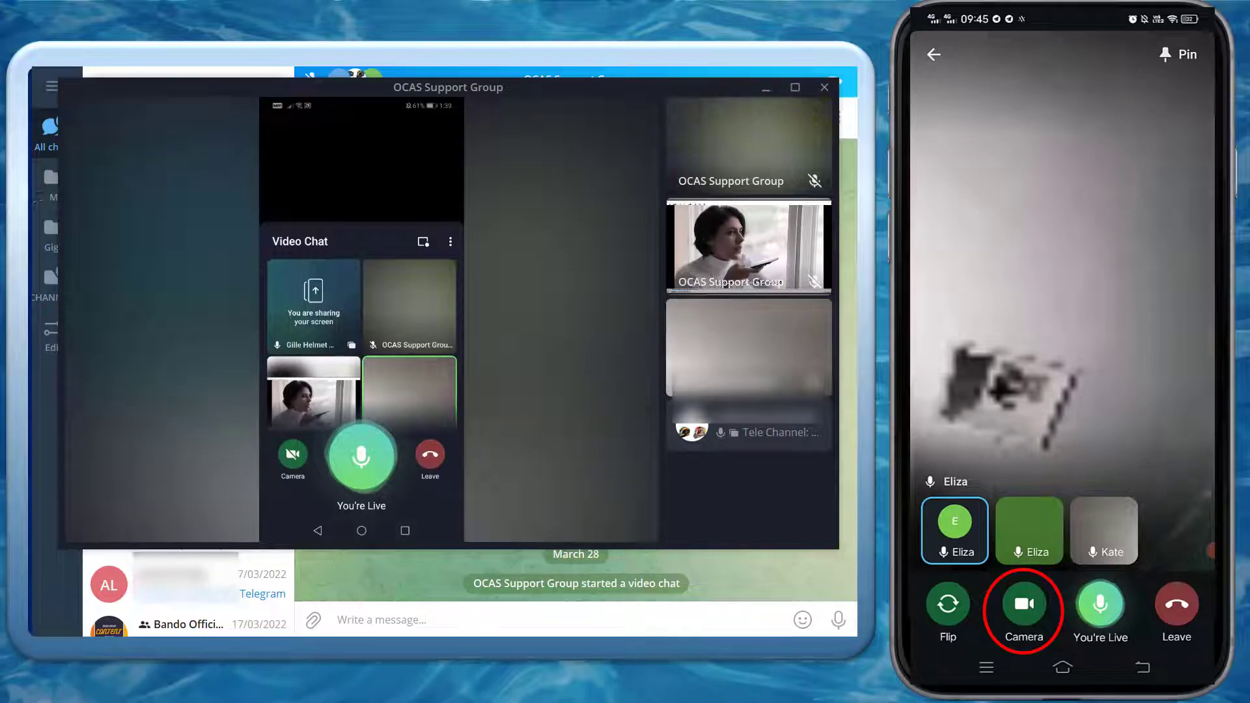
click(1022, 603)
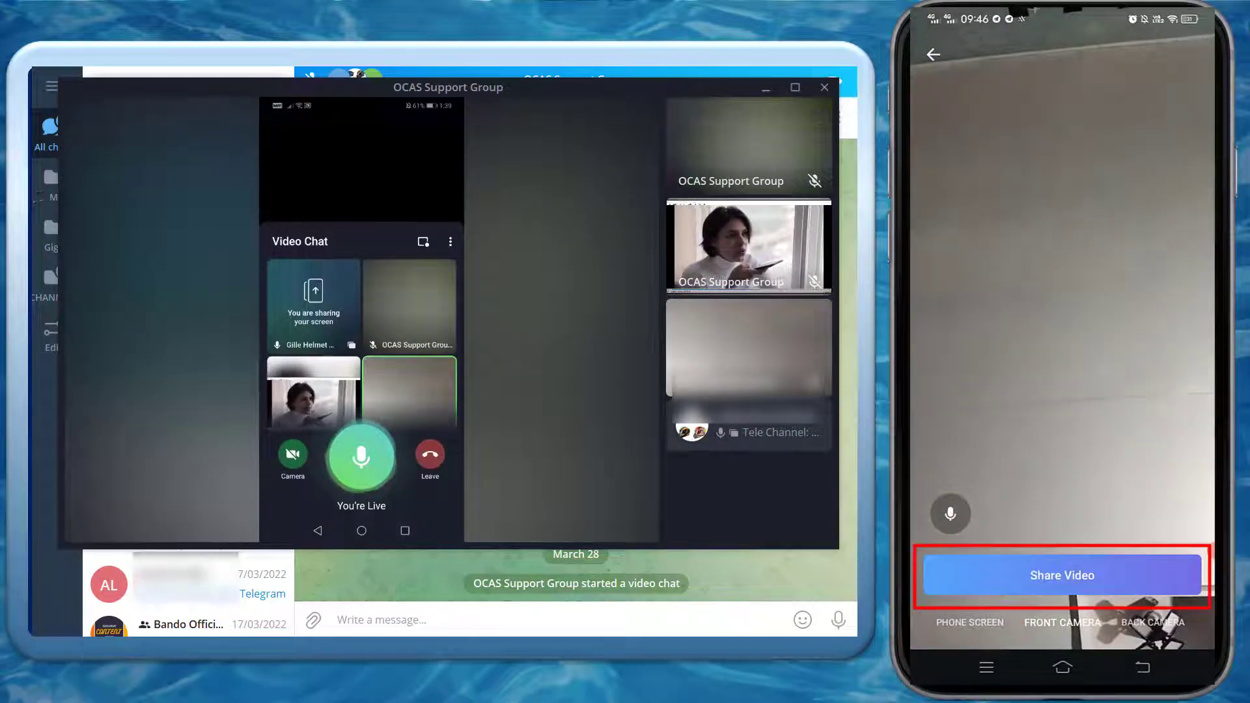
click(968, 622)
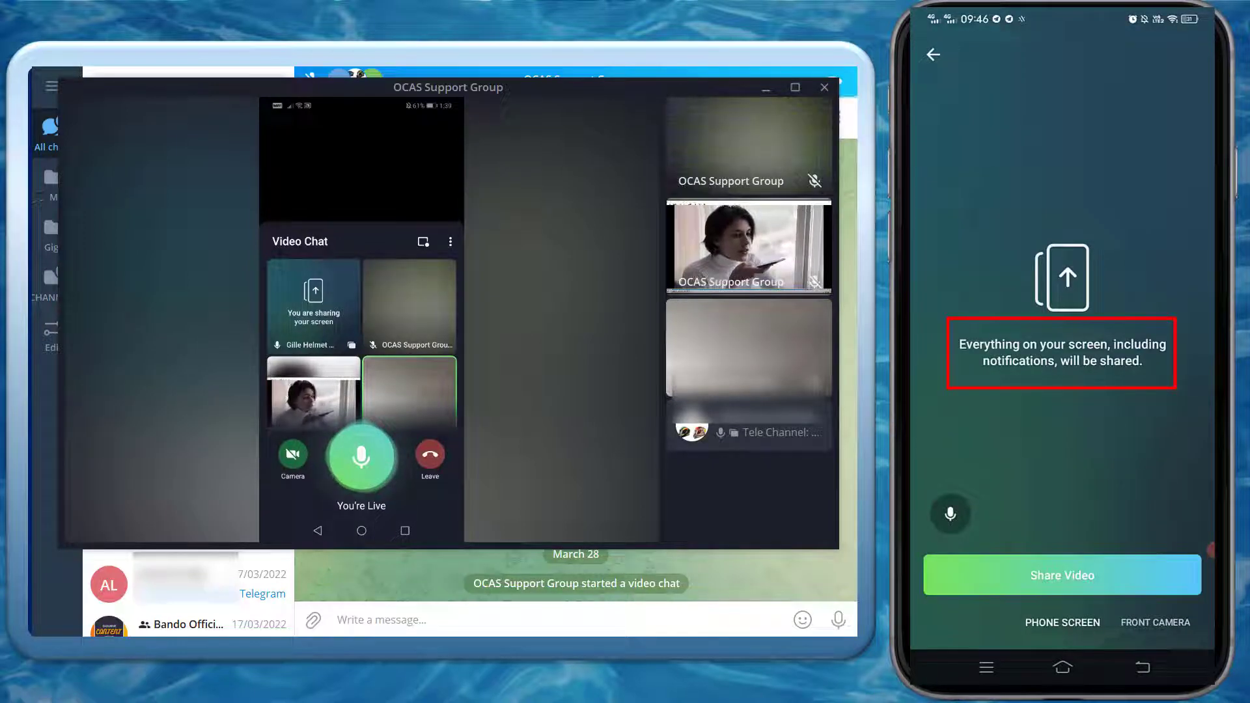
click(1060, 574)
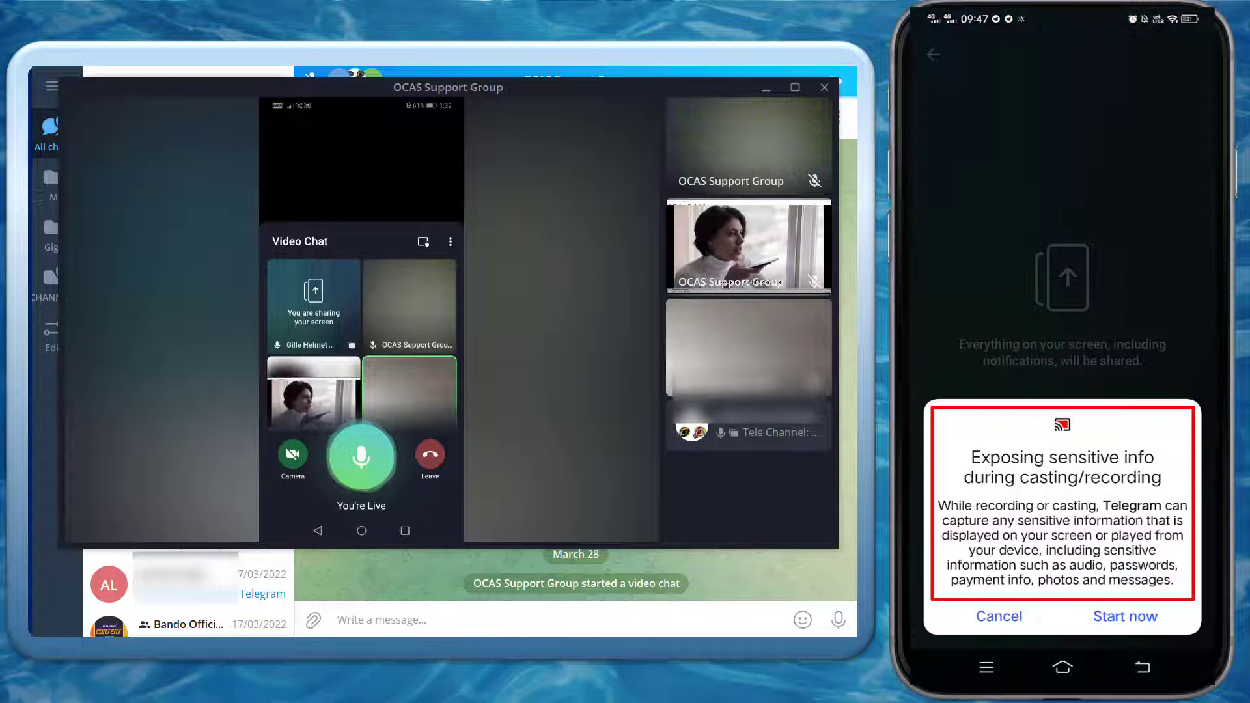